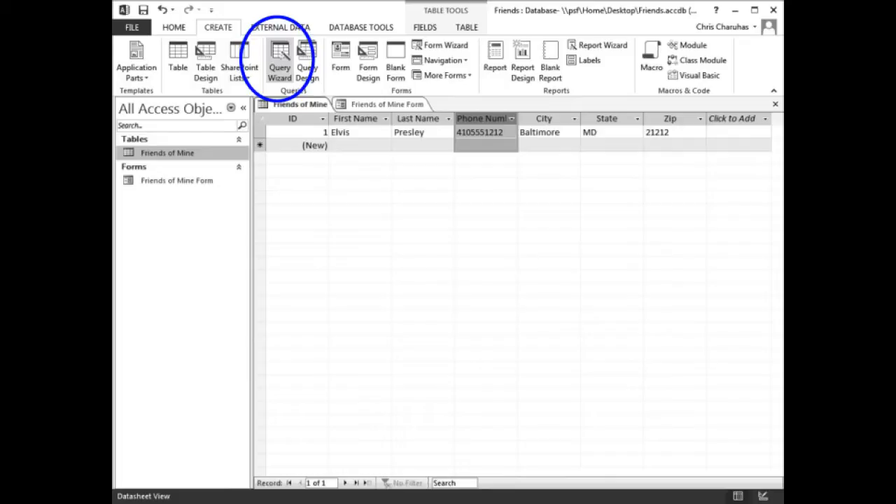
Open the New Query wizard list from the Create tab's Query Wizard.
click(279, 63)
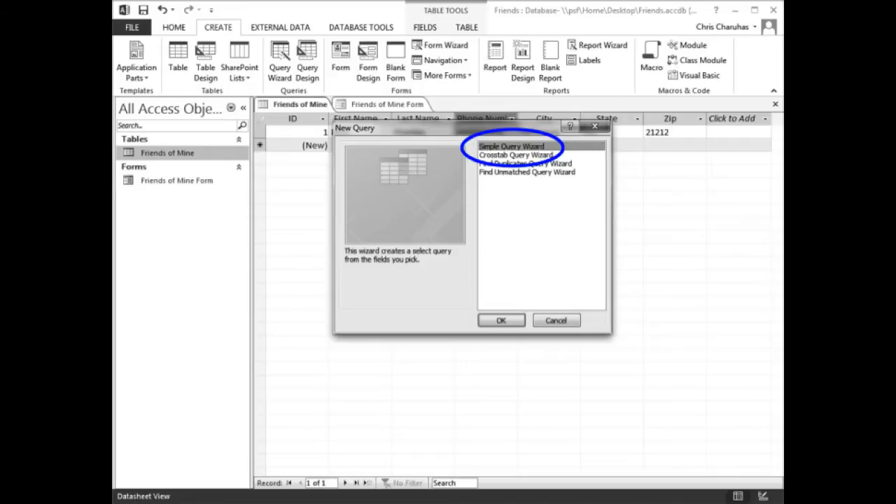
Choose the Simple Query Wizard for the Friends of Mine table.
click(501, 320)
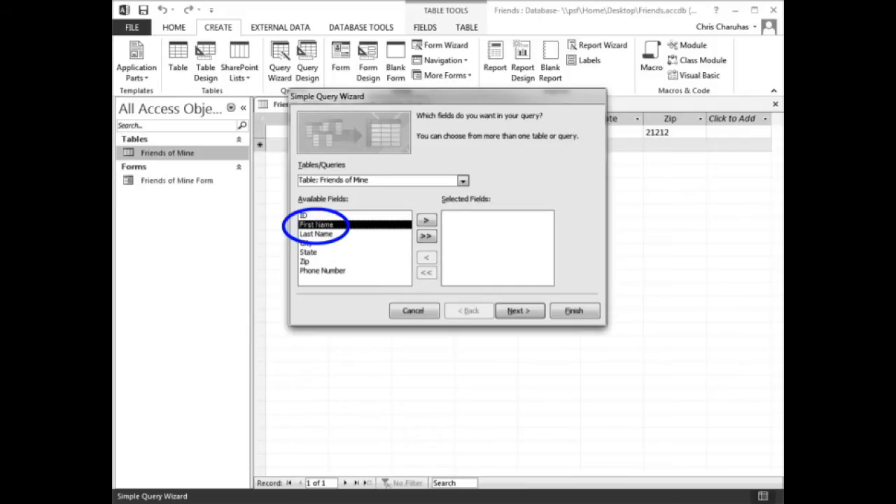
Add First Name, Last Name and Phone Number, then finish the query as 'Names and Numbers'.
click(427, 219)
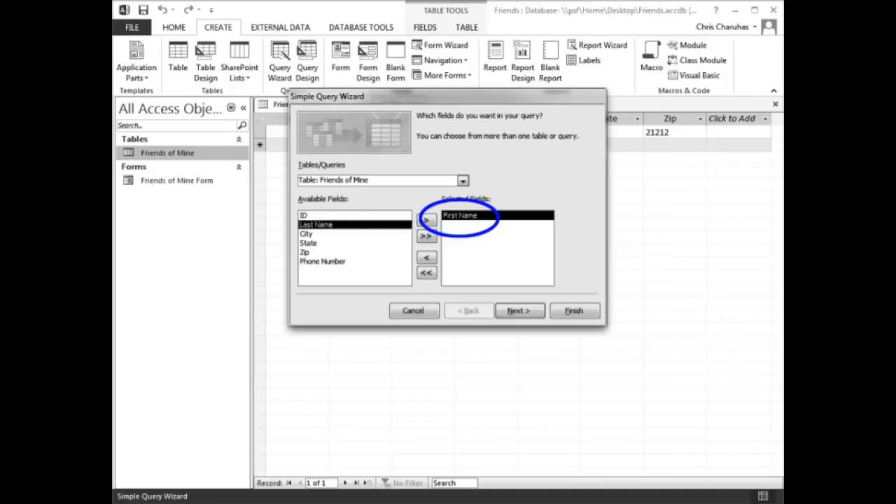
click(426, 219)
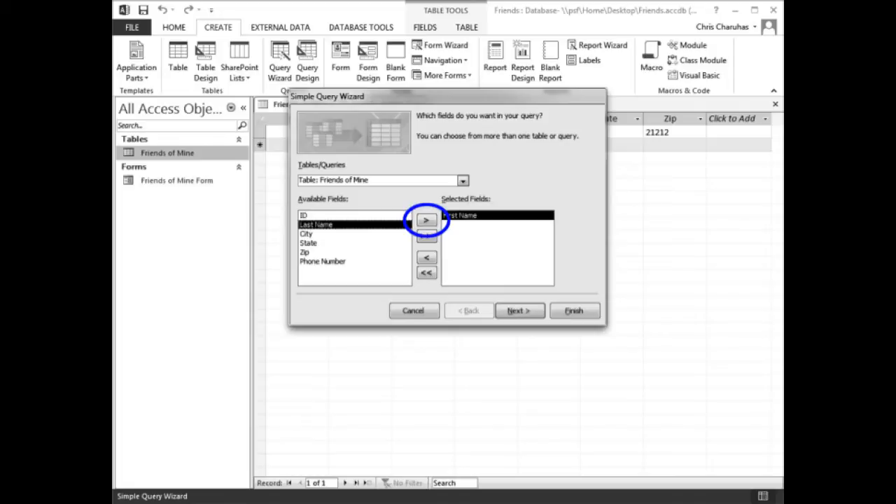
click(427, 220)
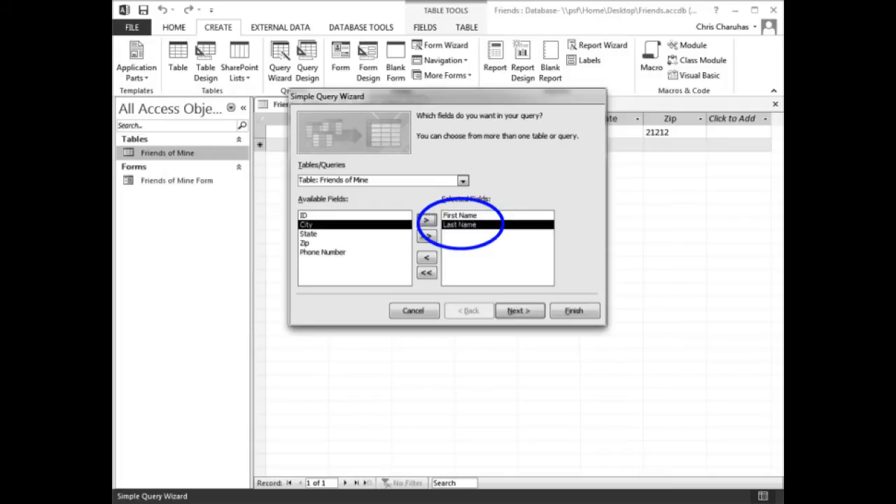
click(426, 219)
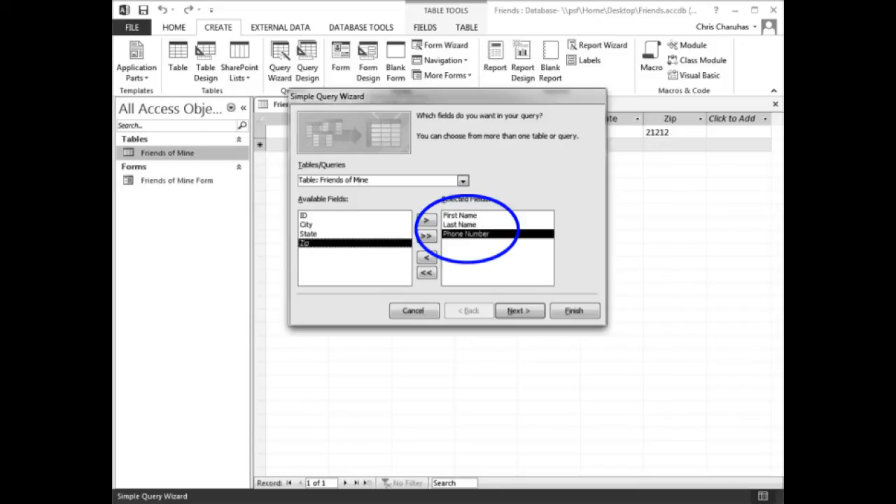
click(519, 311)
text(Names and Numbers)
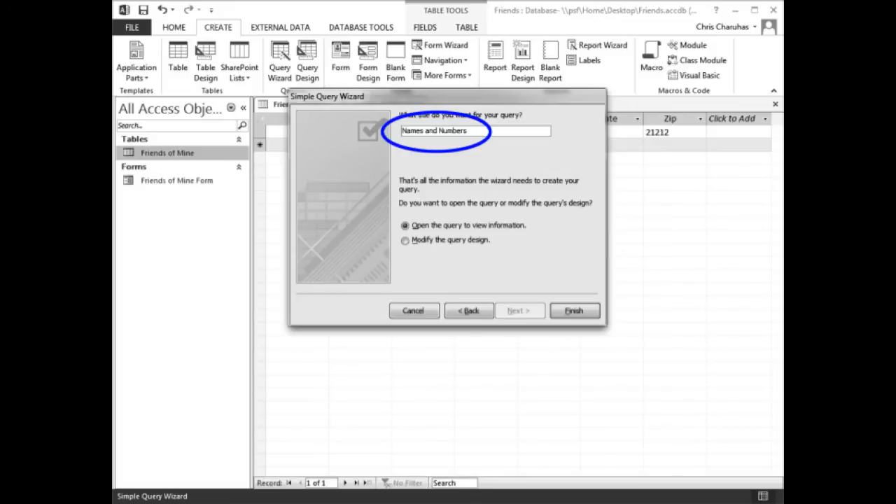
click(573, 310)
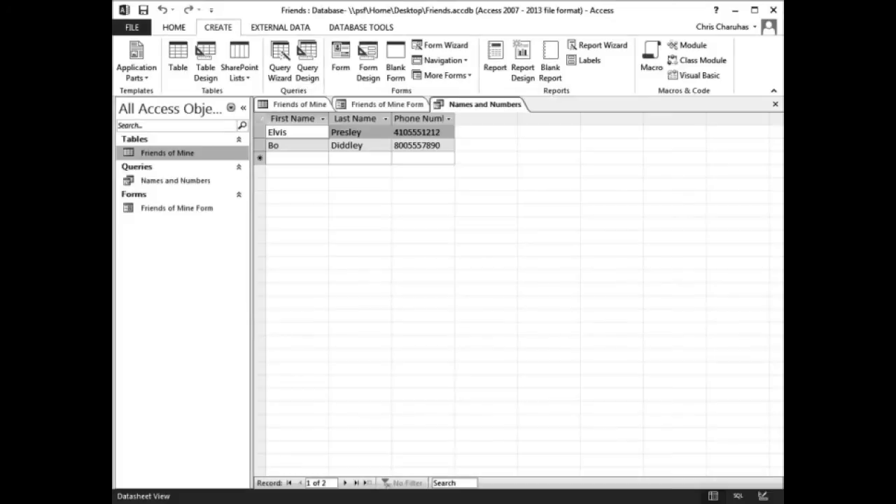